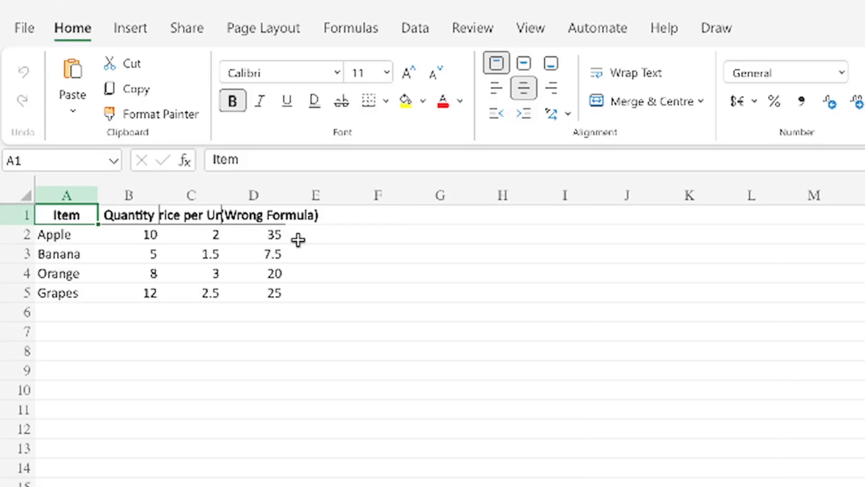
pyautogui.click(252, 235)
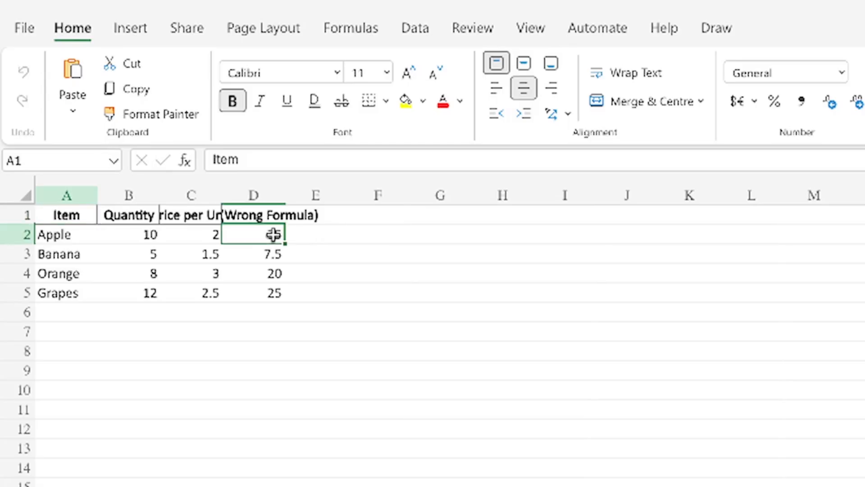